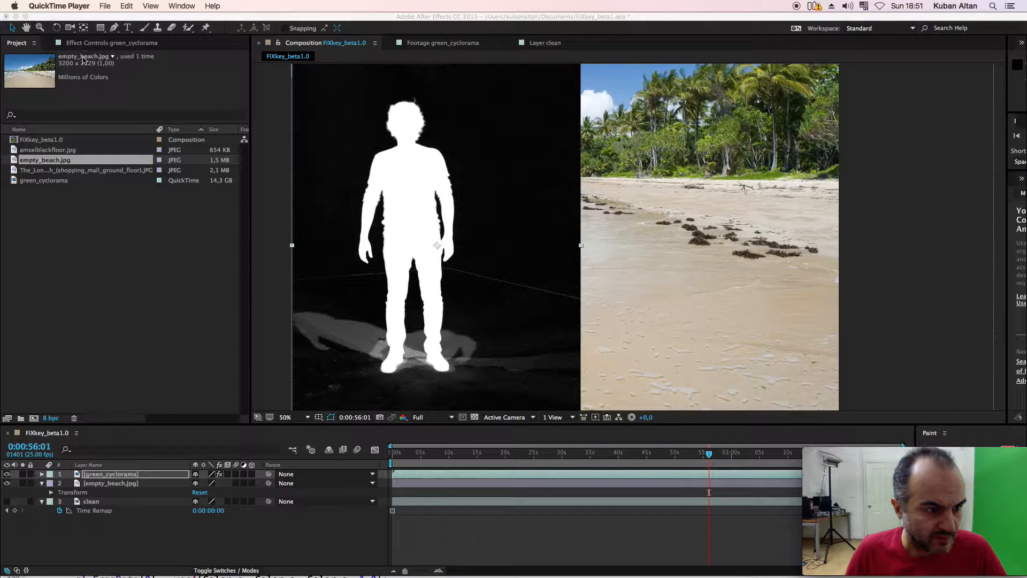
Place the shopping mall photo behind the footage and set FiXkey Viewing Output to Final Output
left_click(85, 170)
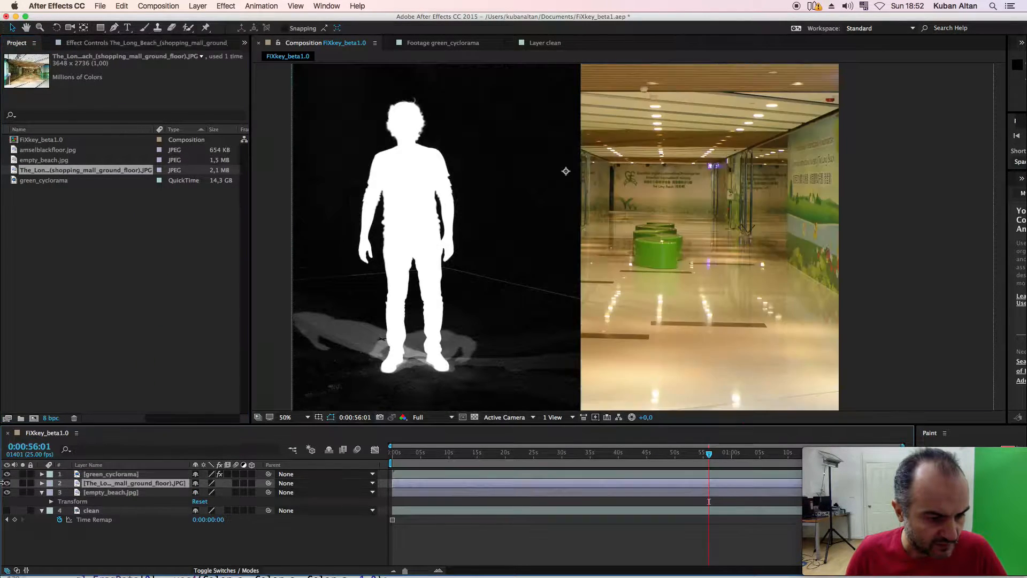
left_click(111, 474)
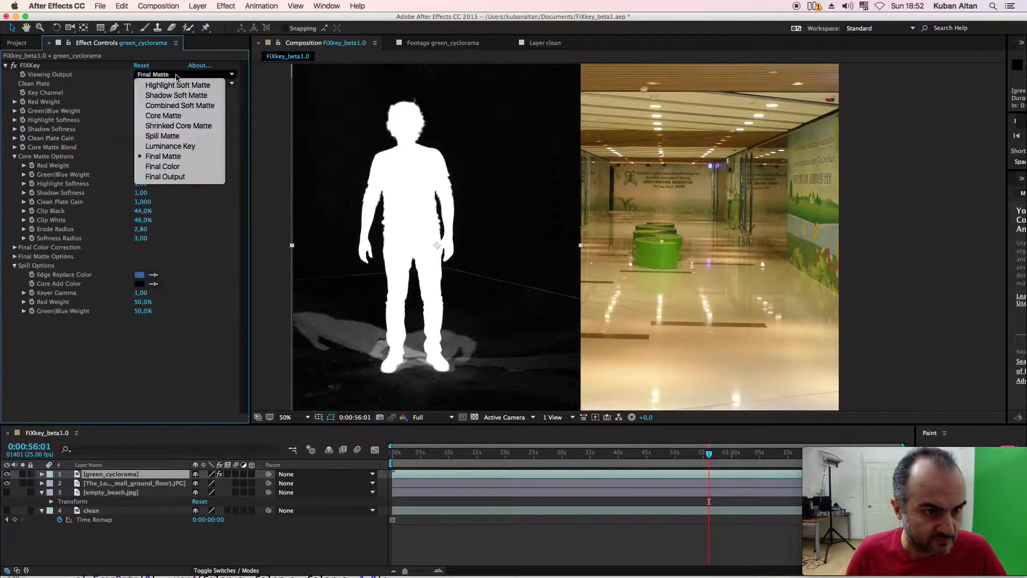
left_click(164, 176)
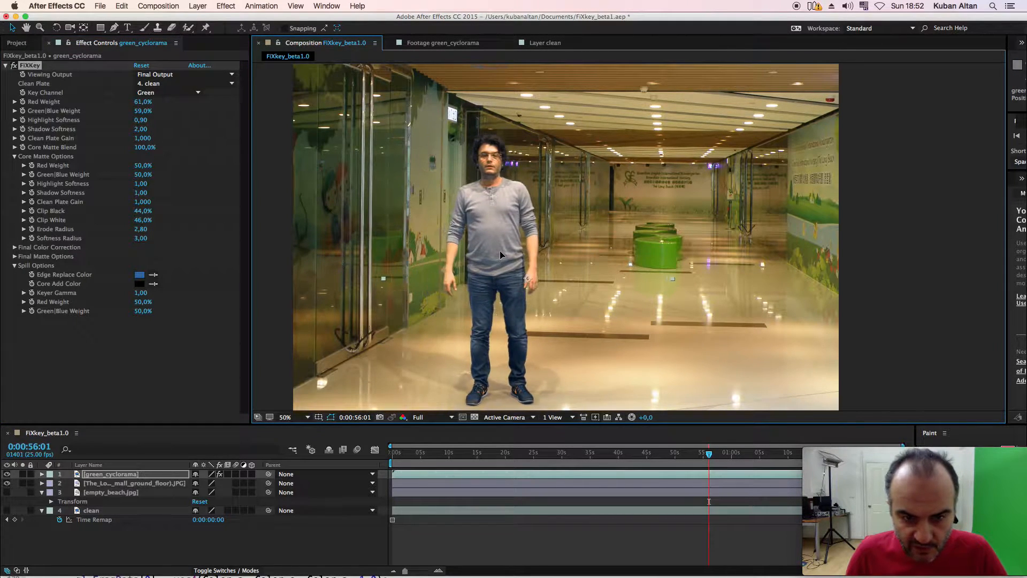
left_click(286, 417)
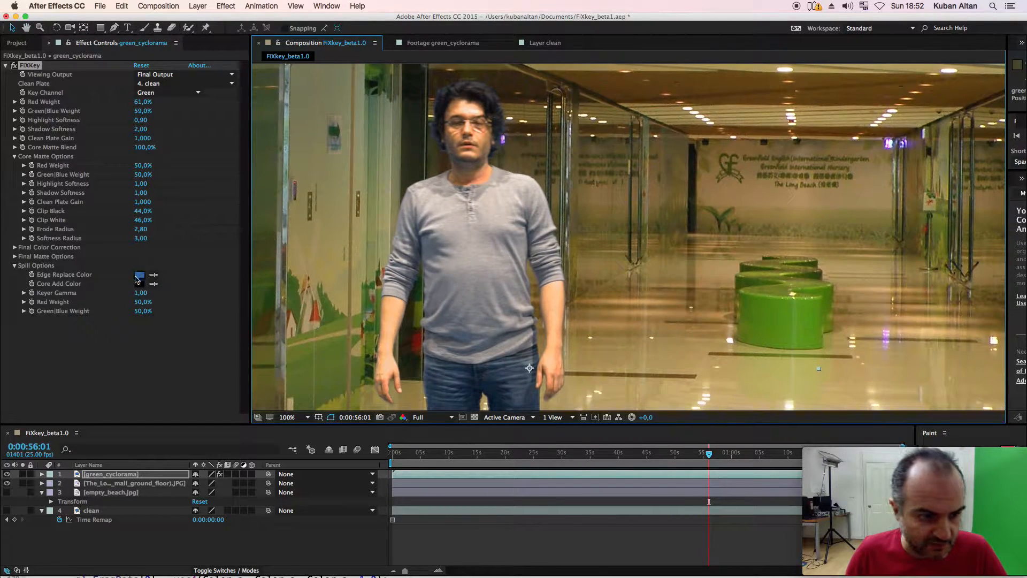
Set FiXkey's Edge Replace Color to a dark olive
left_click(139, 275)
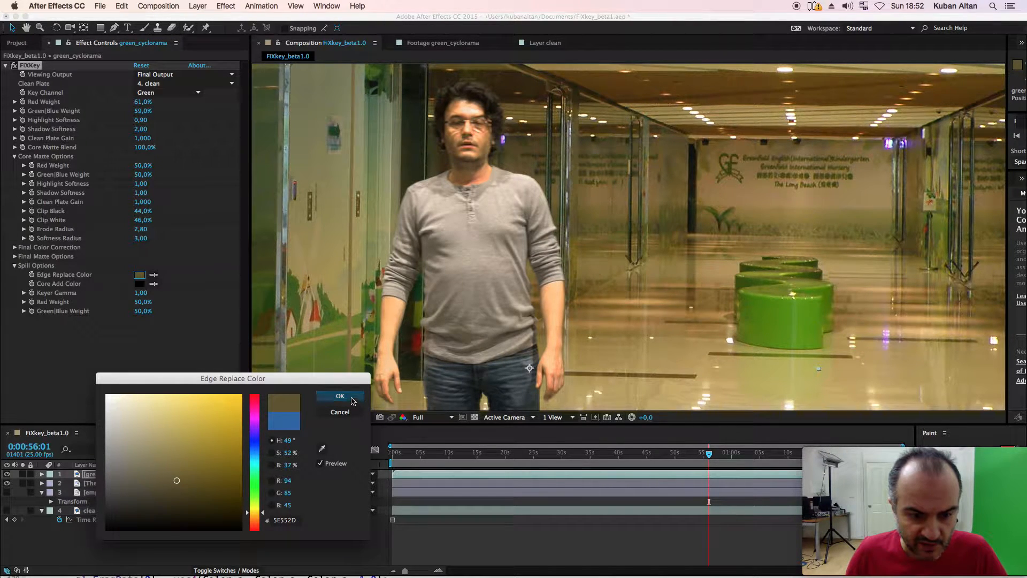
left_click(340, 395)
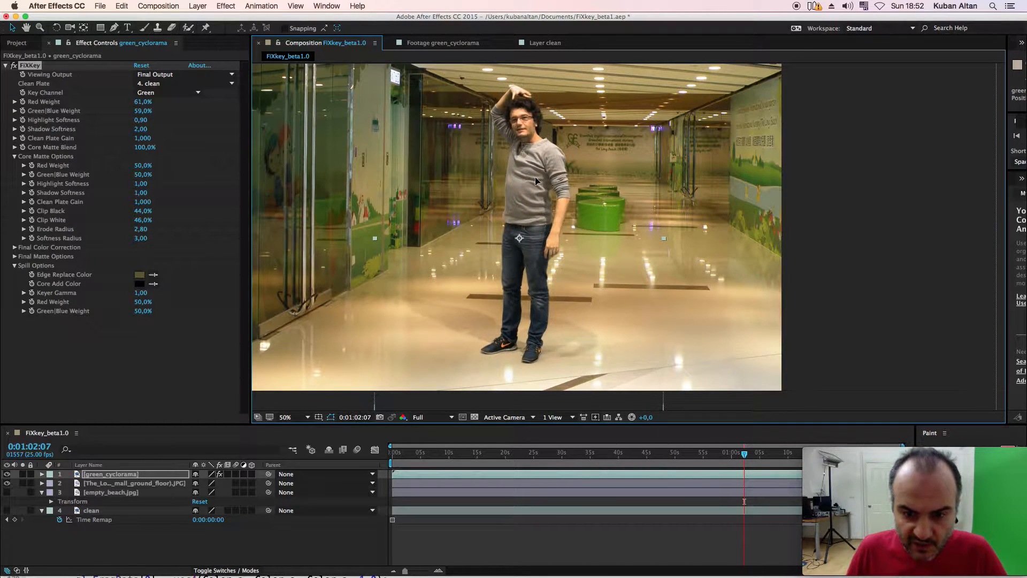
mouse_move(550, 219)
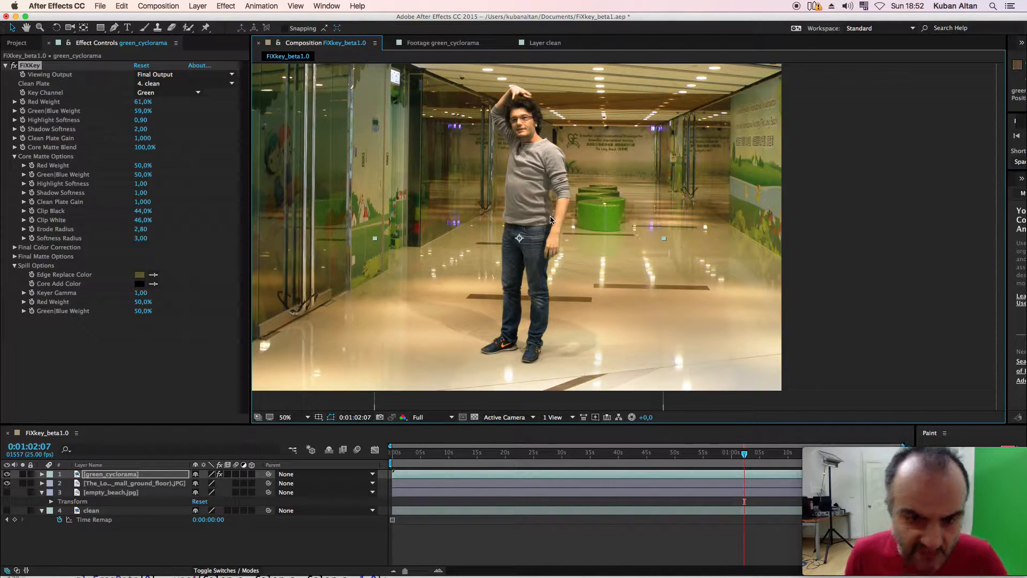
Duplicate the green_cyclorama layer, offset it right, and apply Keylight (1.2) to the copy
left_click(16, 43)
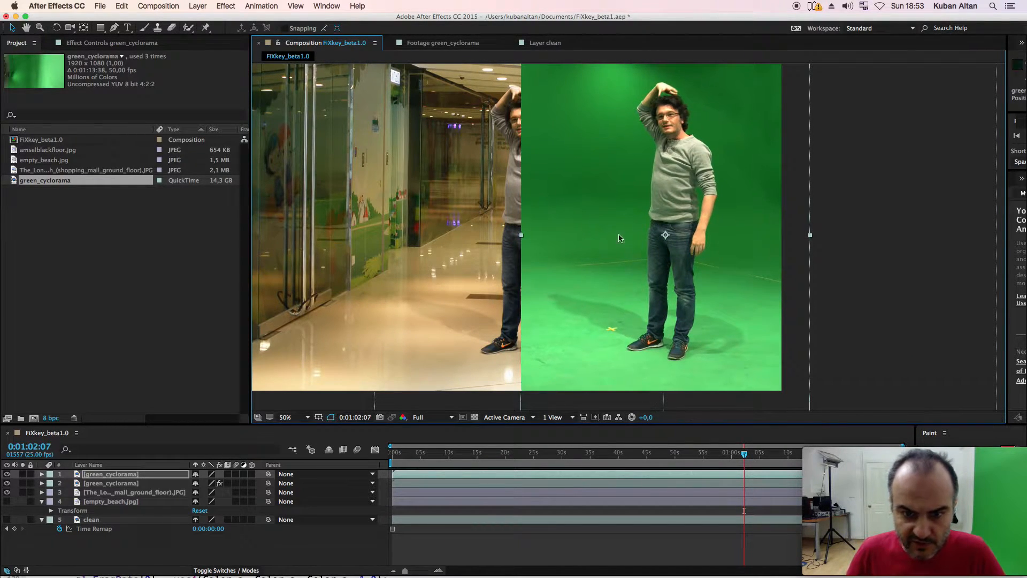
left_click(226, 6)
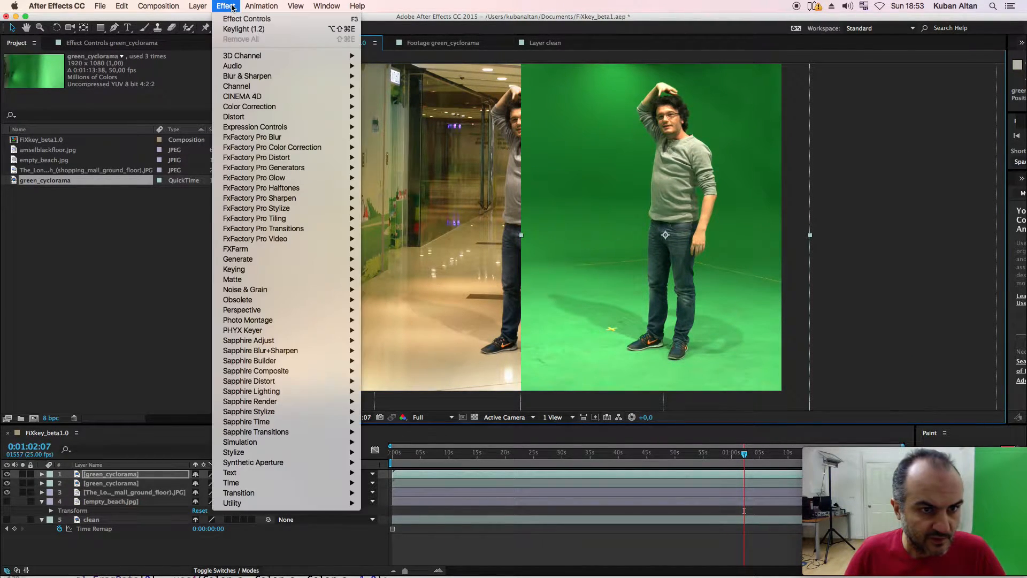
mouse_move(272, 268)
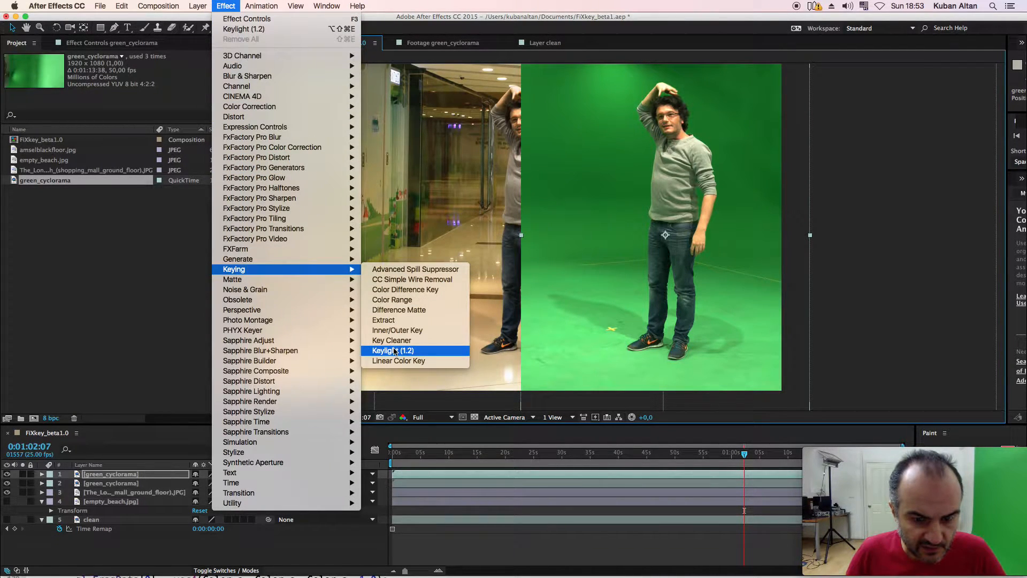
left_click(393, 351)
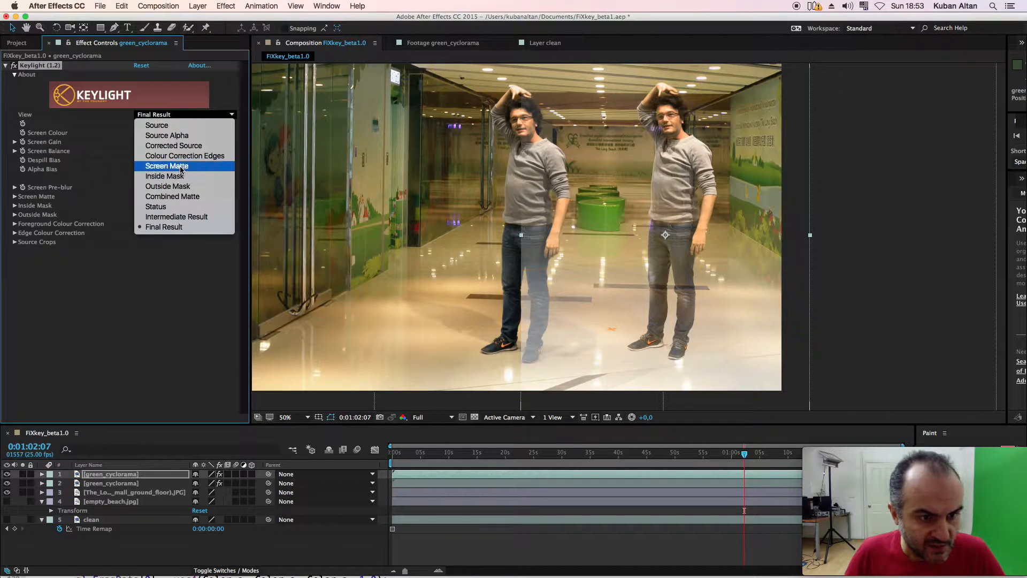
Switch Keylight View to Screen Matte and raise Screen Gain to 108
left_click(167, 165)
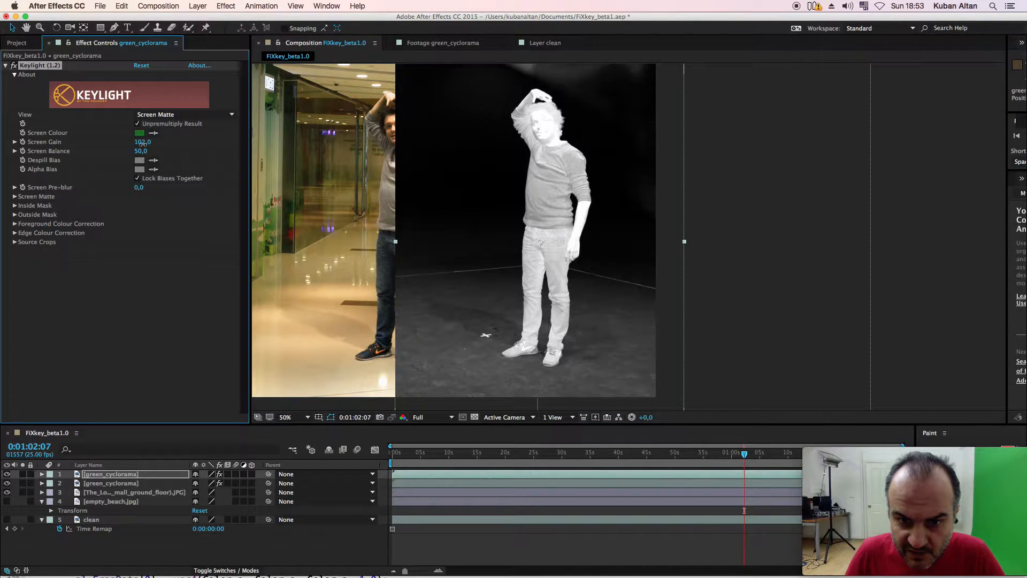
left_click_drag(142, 141, 147, 141)
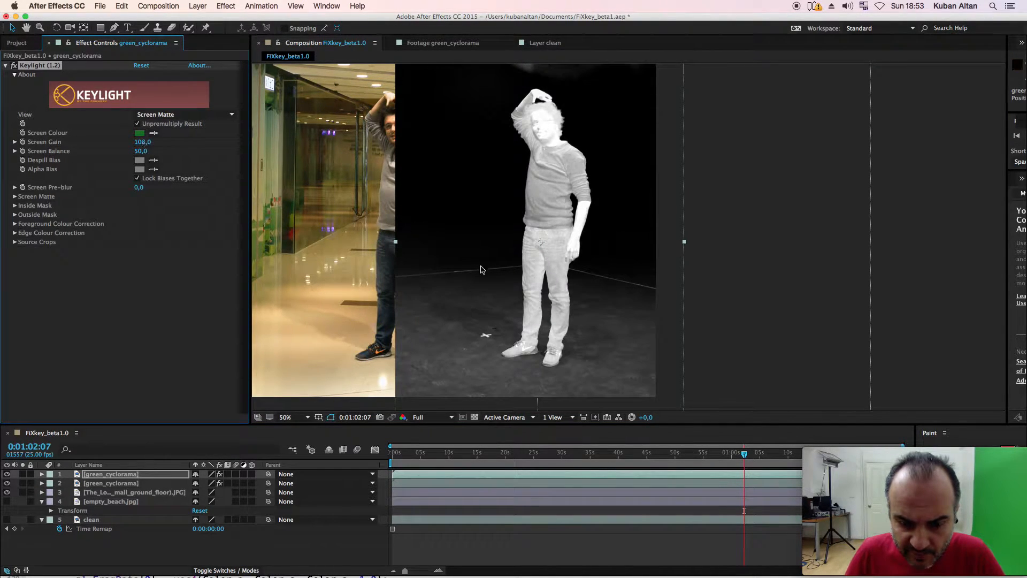
left_click(284, 417)
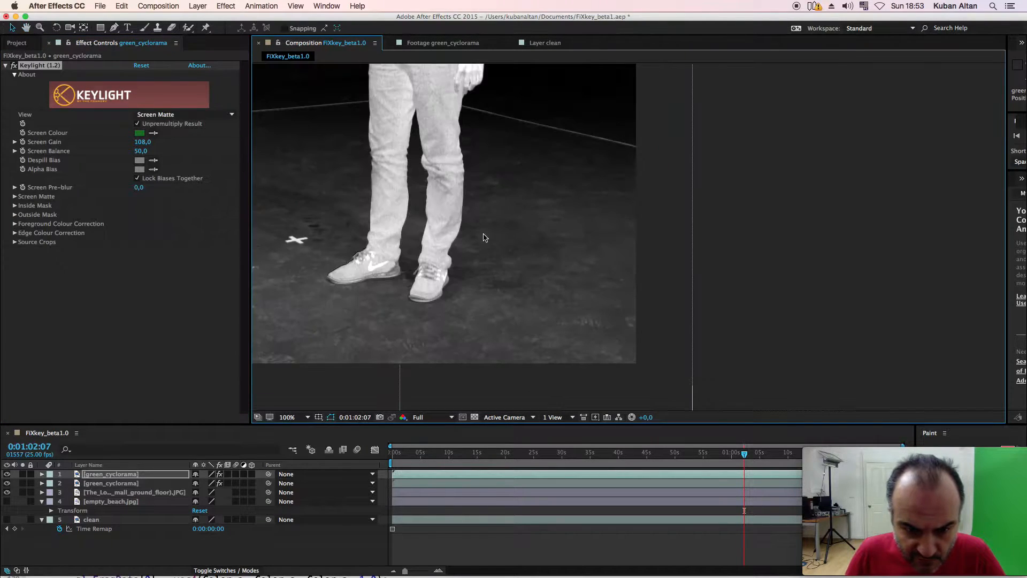
left_click(287, 416)
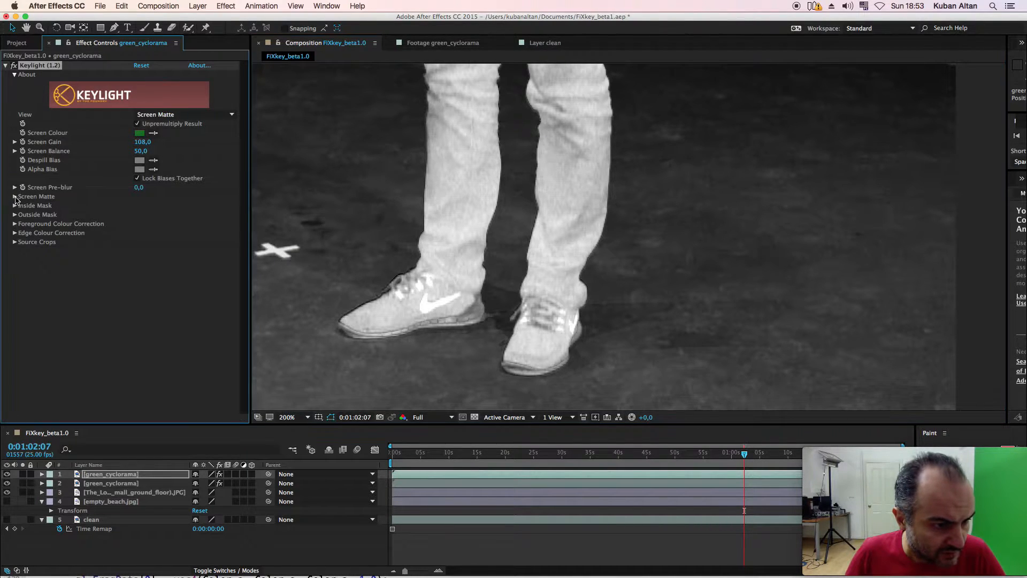
Under Screen Matte, set Clip Black to 28 and Clip White to about 42 for a solid silhouette
left_click(14, 196)
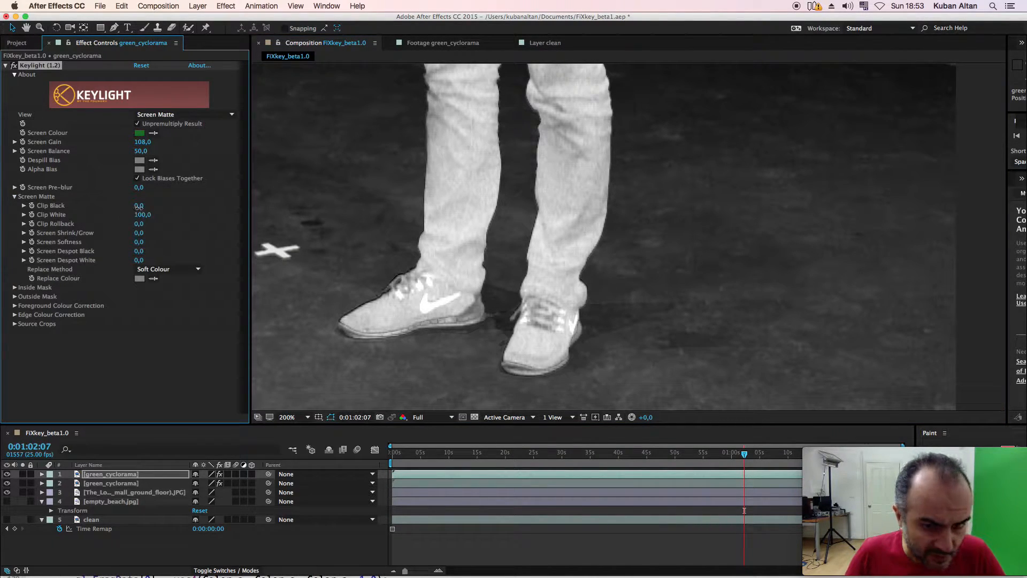
left_click_drag(138, 205, 151, 205)
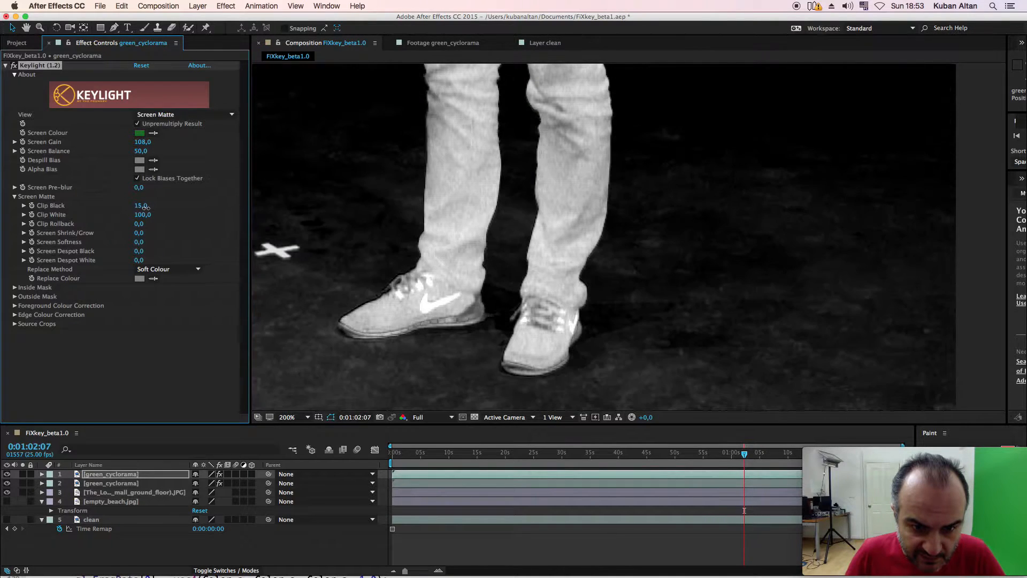
left_click_drag(141, 206, 151, 205)
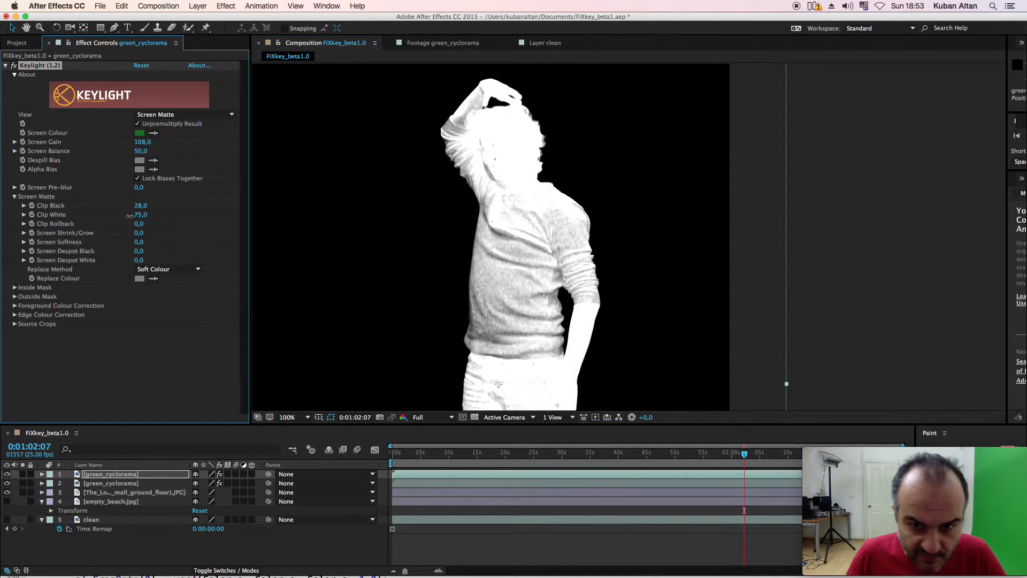
left_click_drag(140, 214, 121, 214)
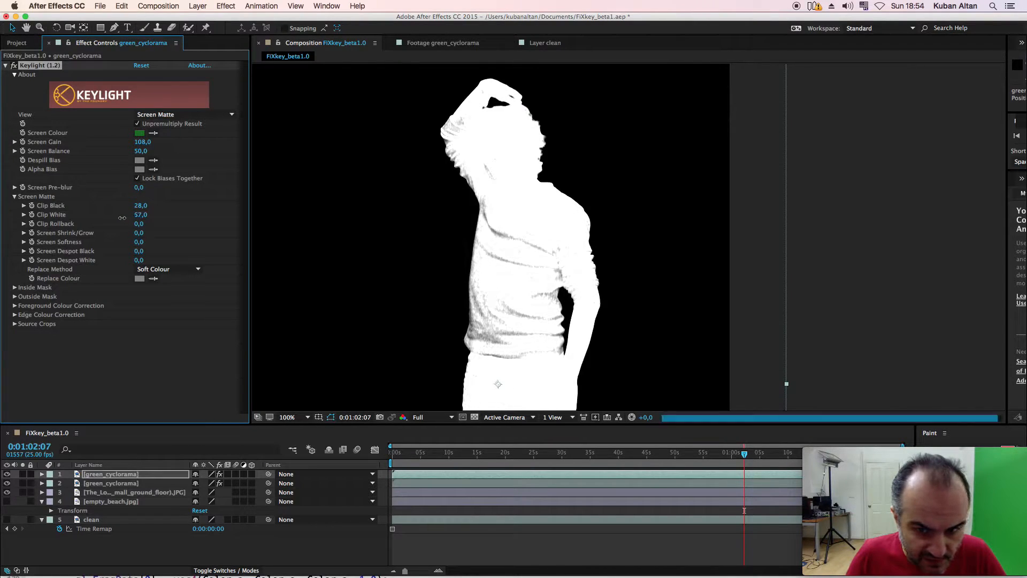
left_click_drag(141, 214, 116, 214)
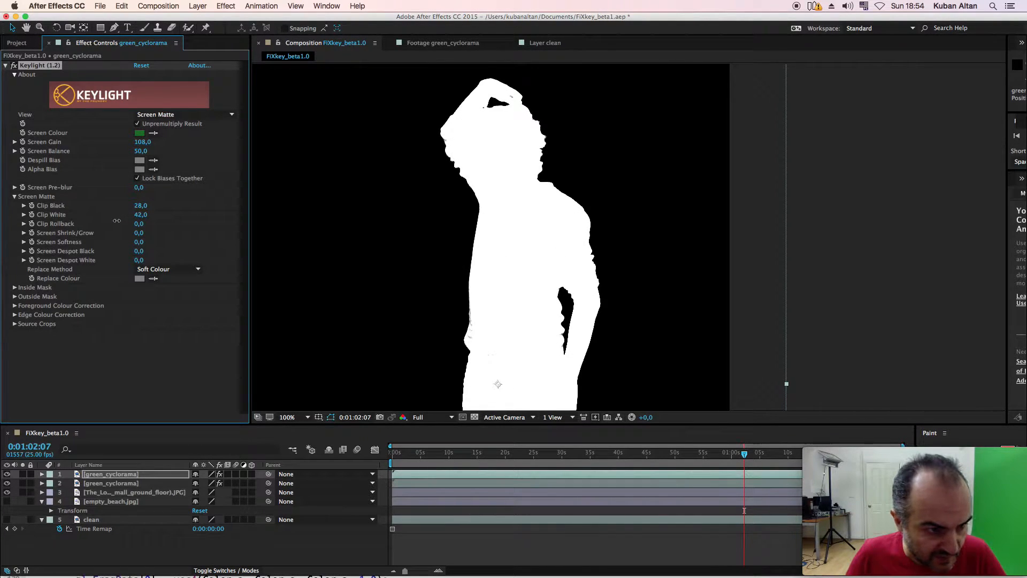
left_click(140, 214)
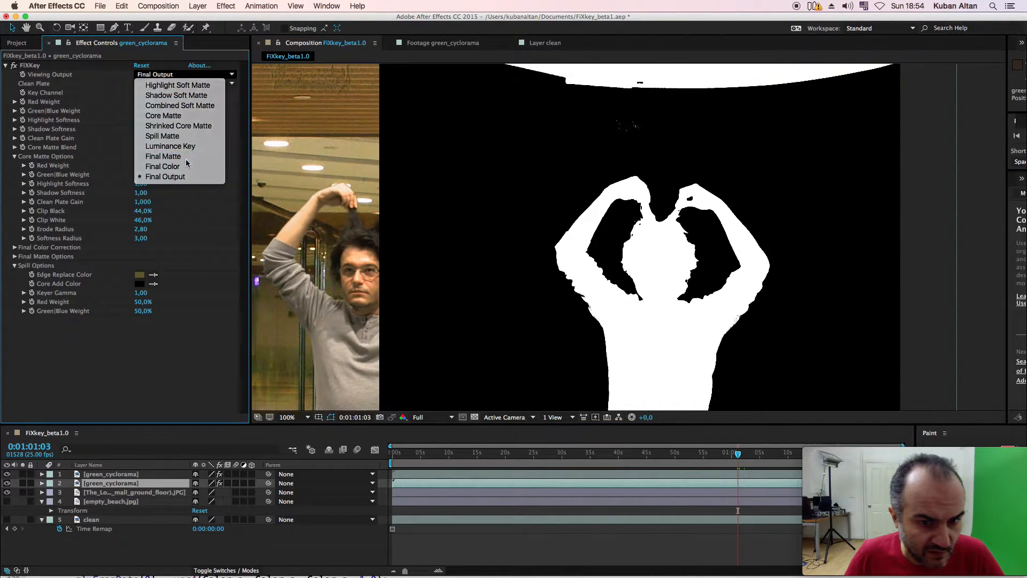
Show FiXkey's Final Matte for comparison and set Keylight Screen Softness to 2.8
left_click(163, 156)
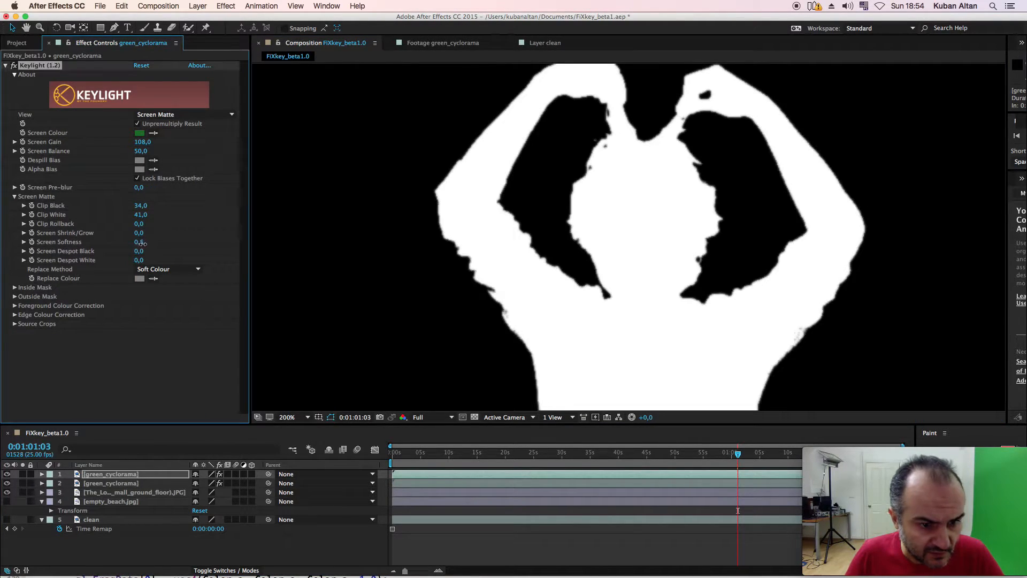
left_click_drag(139, 242, 151, 242)
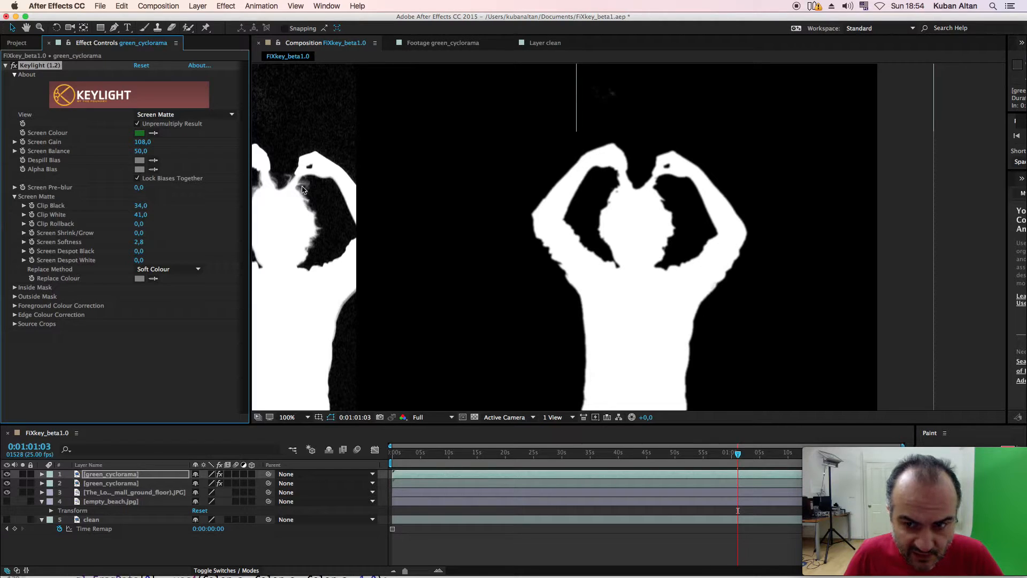
mouse_move(231, 109)
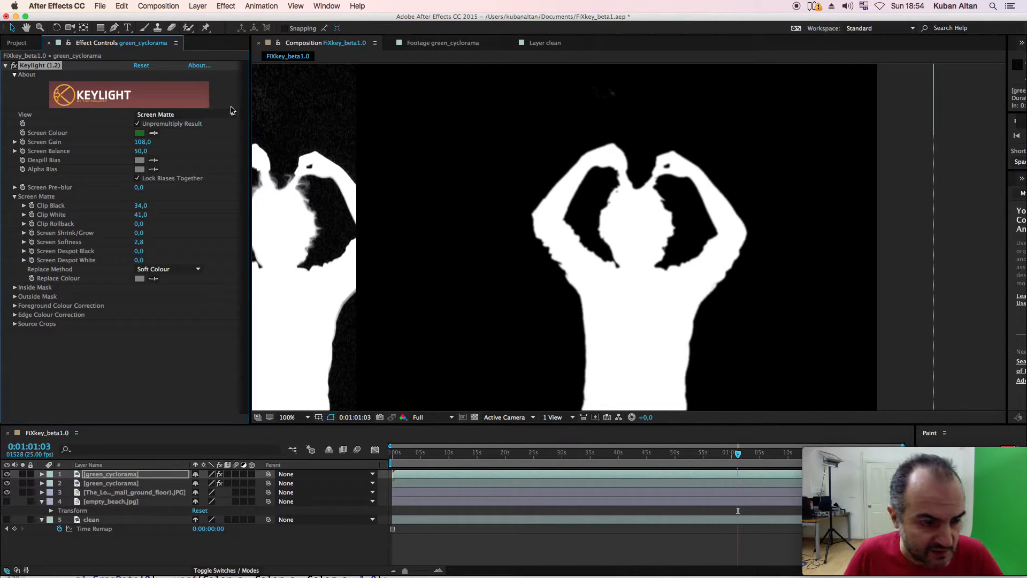
Return Keylight View to Final Result and FiXkey Viewing Output to Final Output
left_click(185, 114)
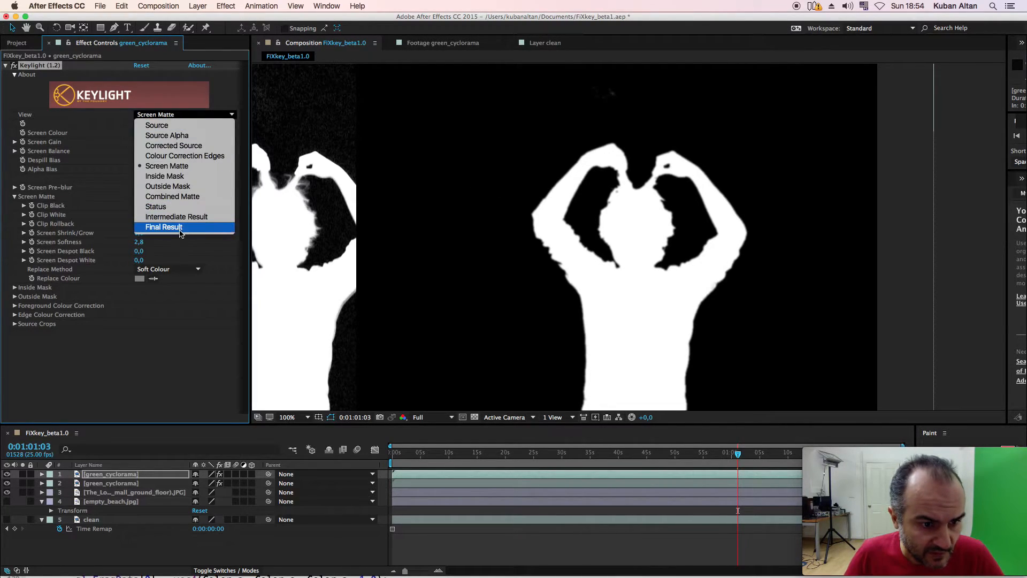
left_click(164, 227)
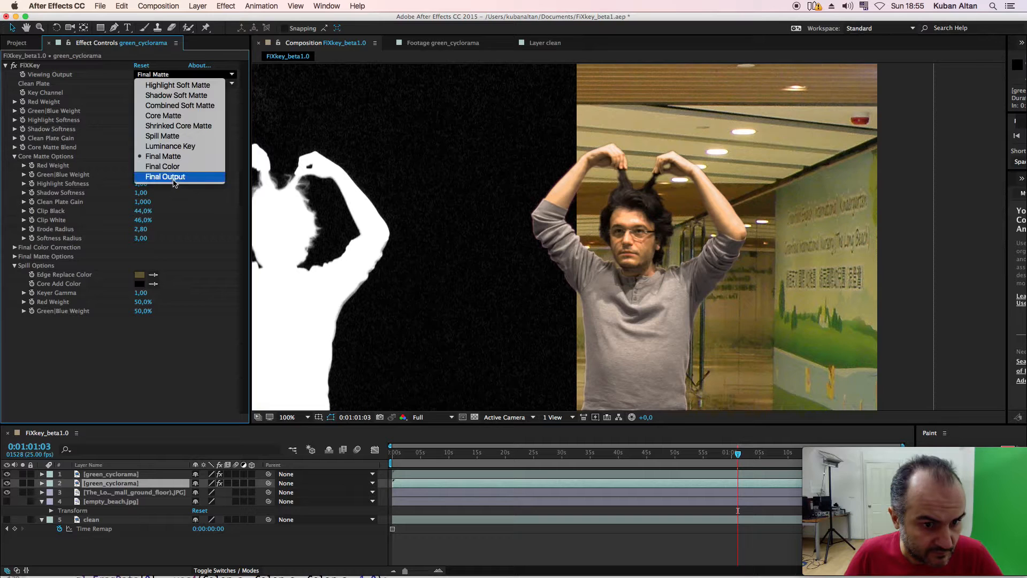
left_click(165, 176)
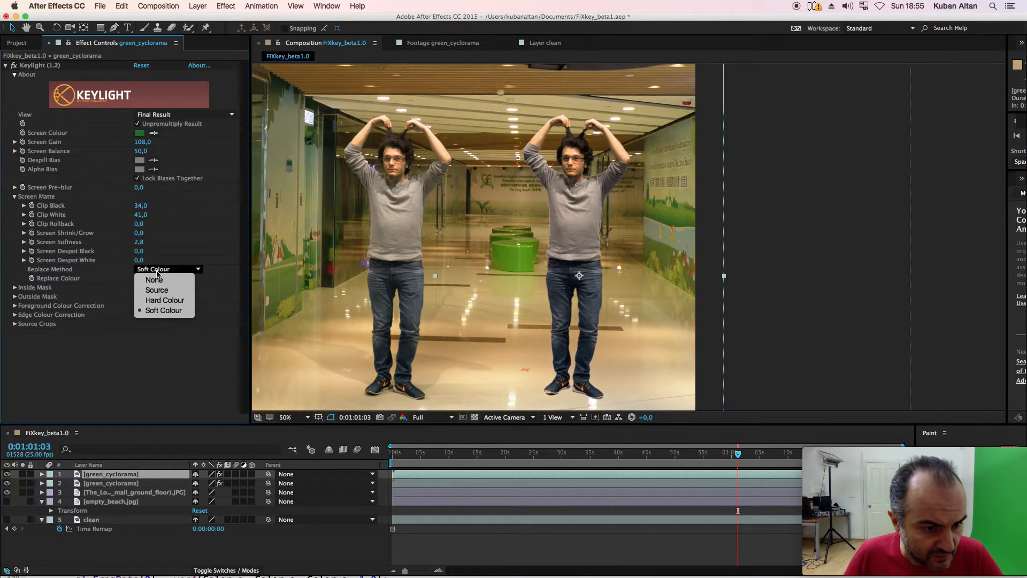
Set Keylight Replace Method to Hard Colour with a dark olive Replace Colour
left_click(165, 299)
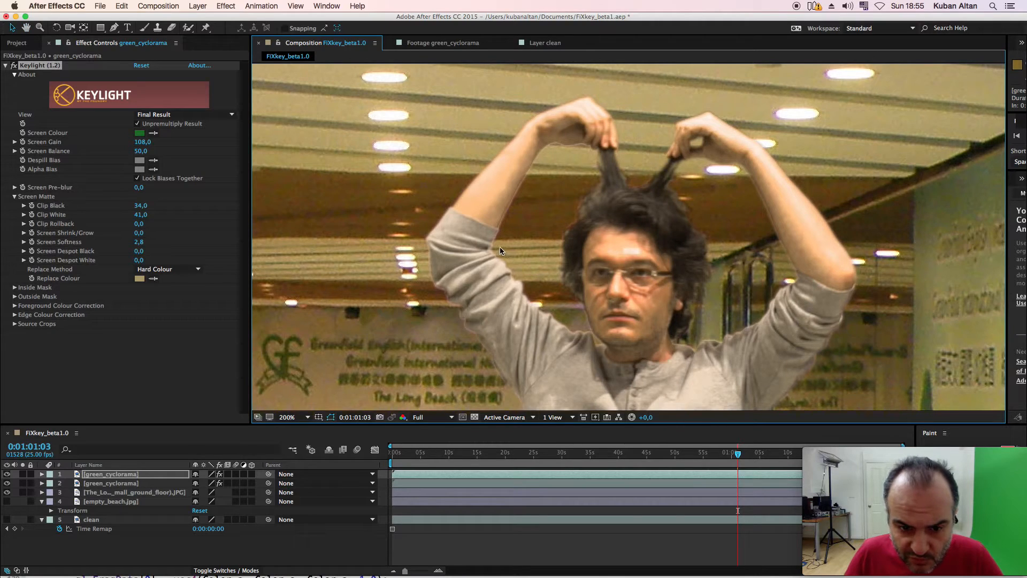
mouse_move(777, 211)
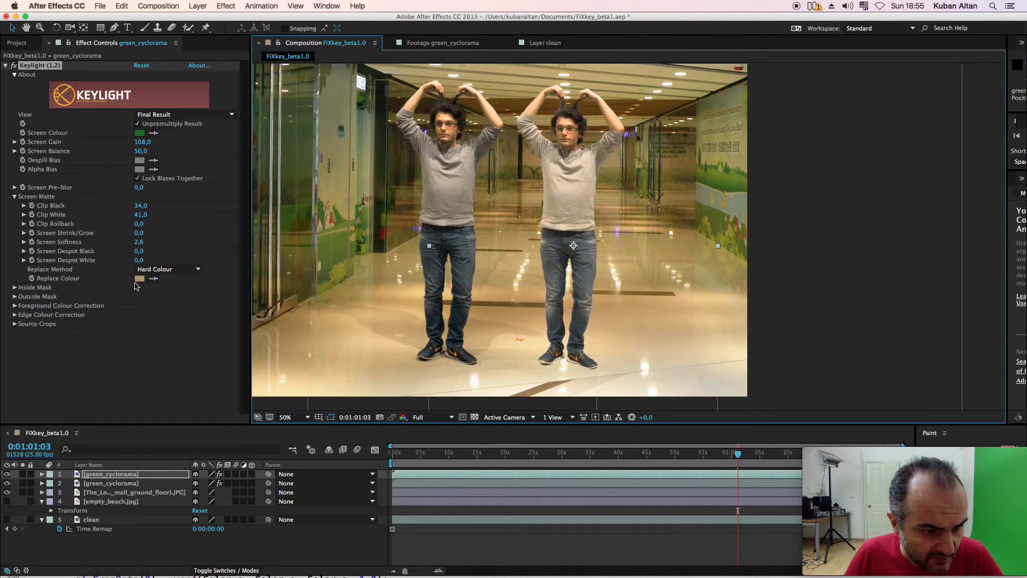
left_click(139, 278)
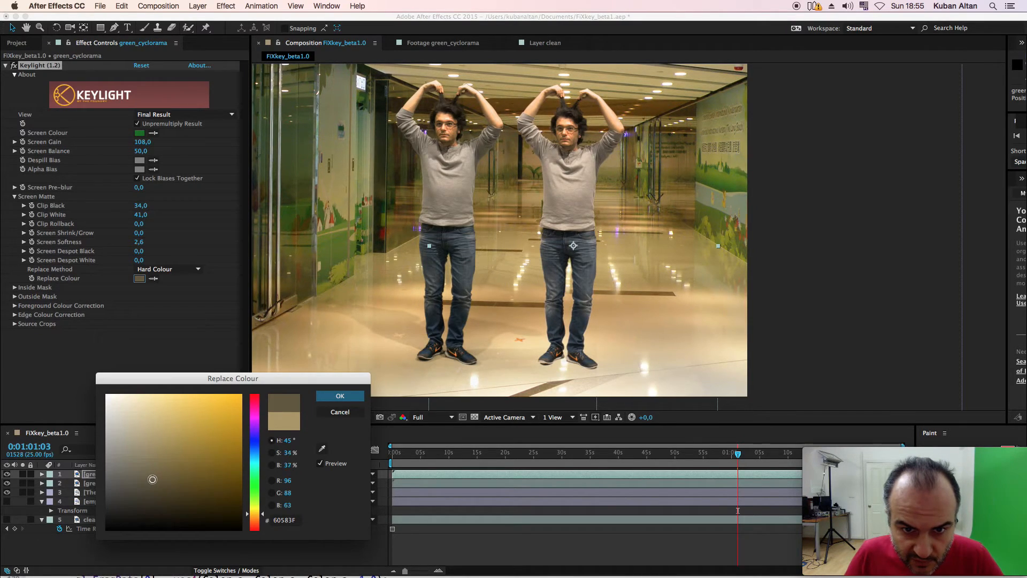
left_click(340, 396)
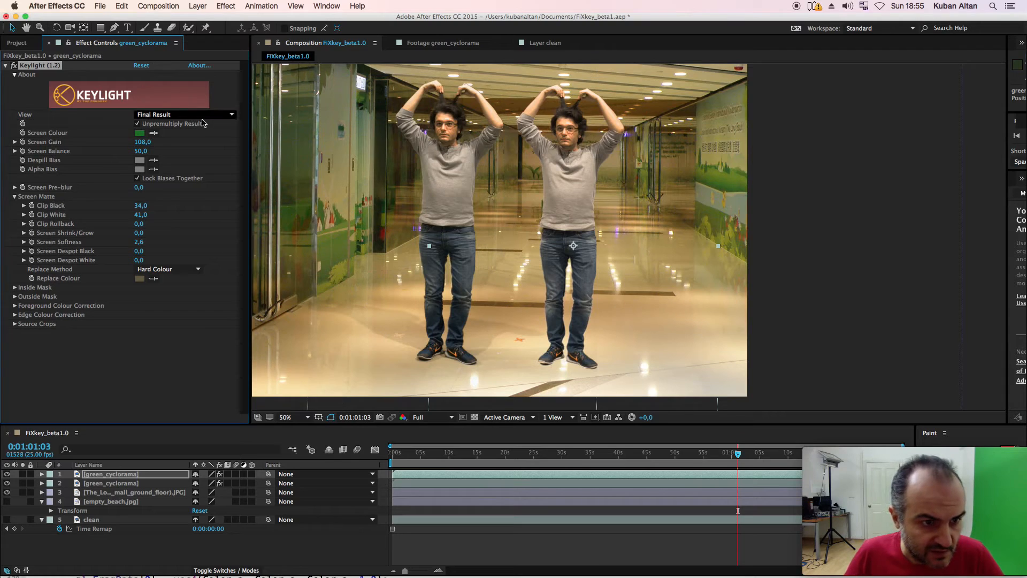